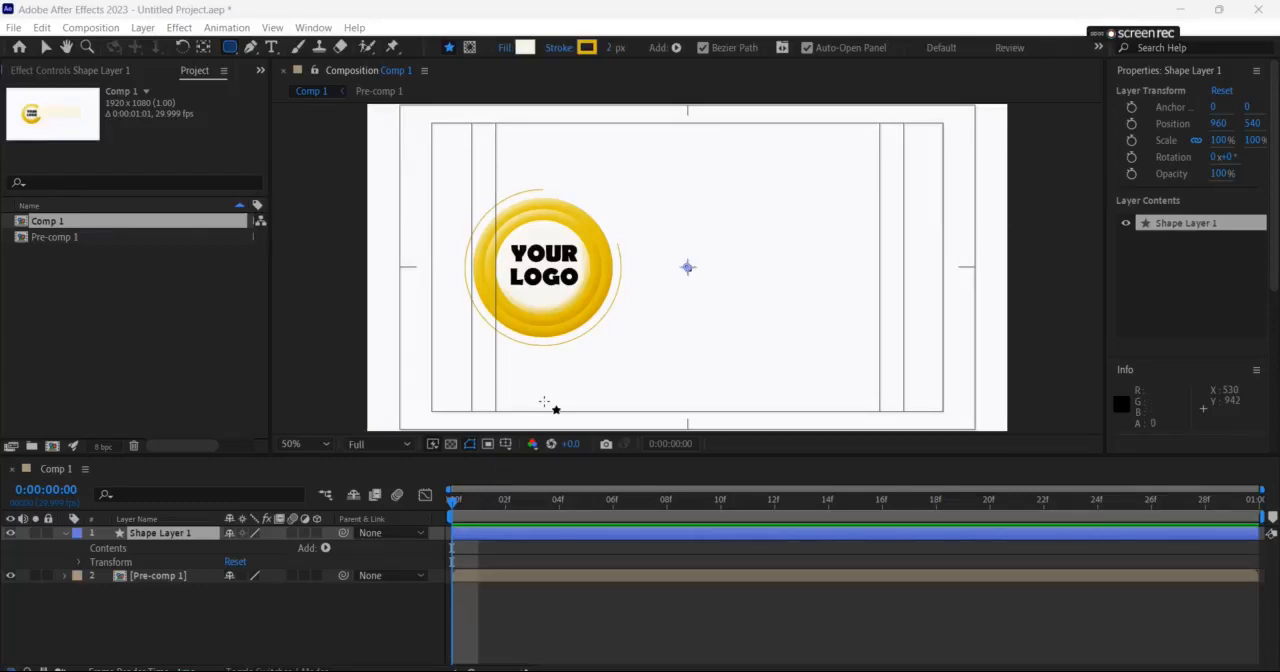
{"action": "mouse_move", "coordinate": [644, 378]}
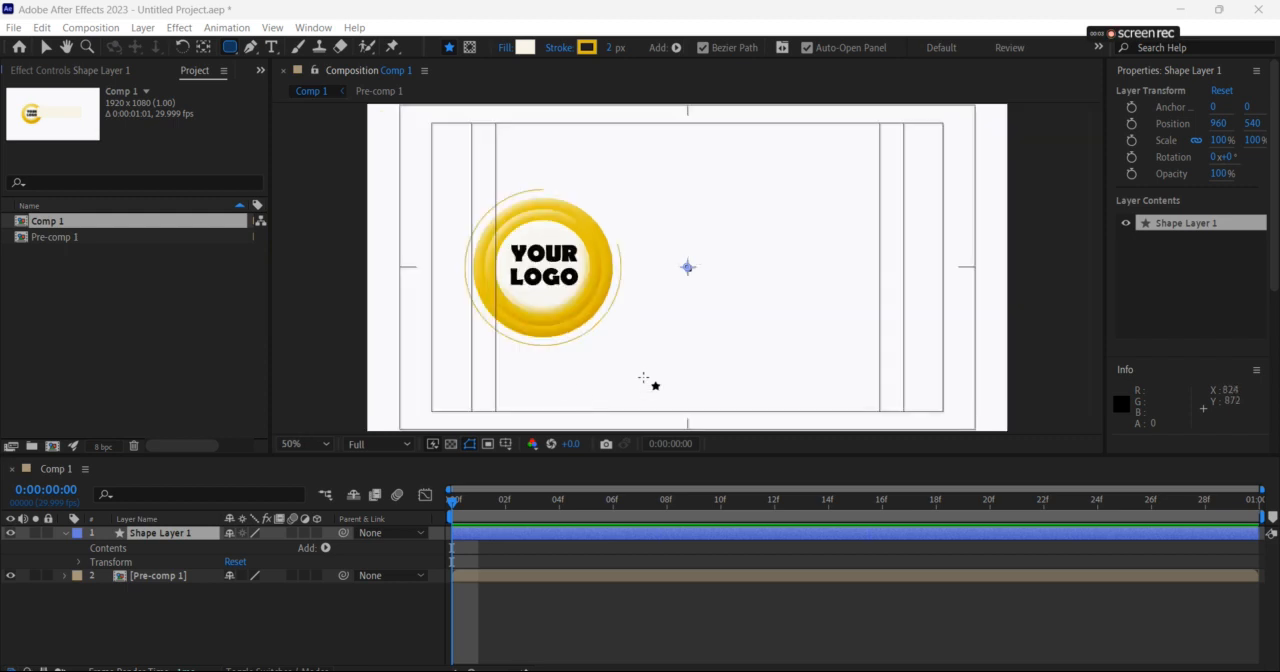
{"action": "mouse_move", "coordinate": [628, 264]}
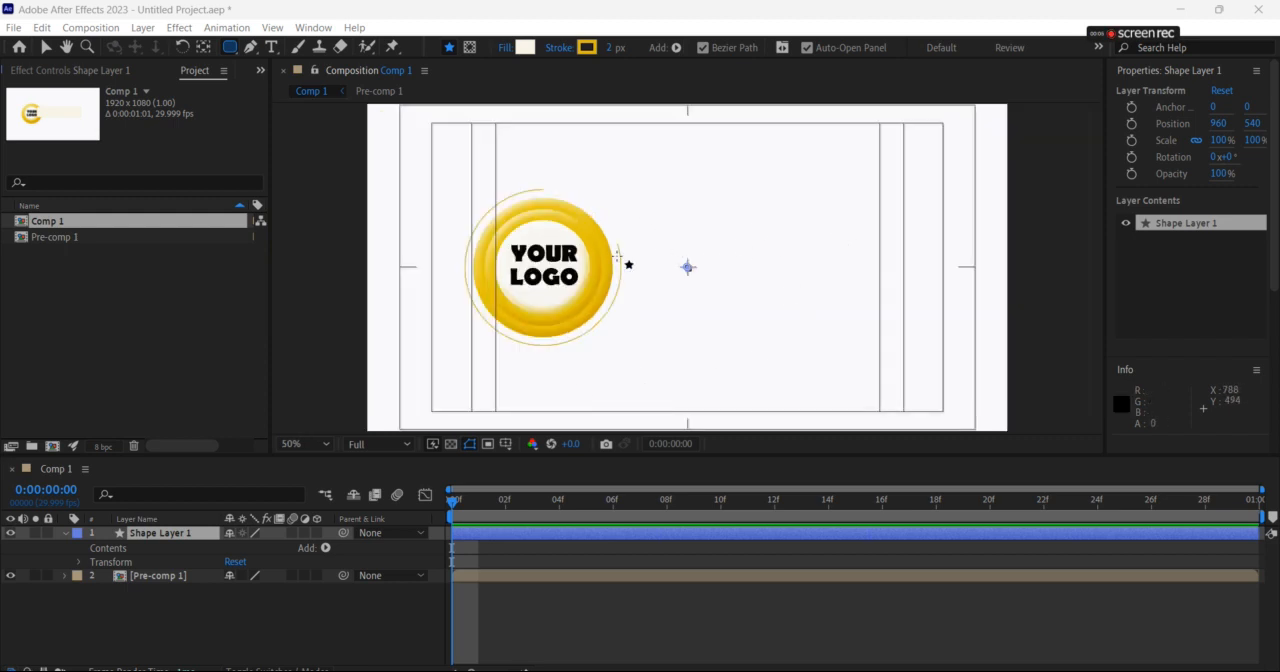
{"action": "mouse_move", "coordinate": [332, 552]}
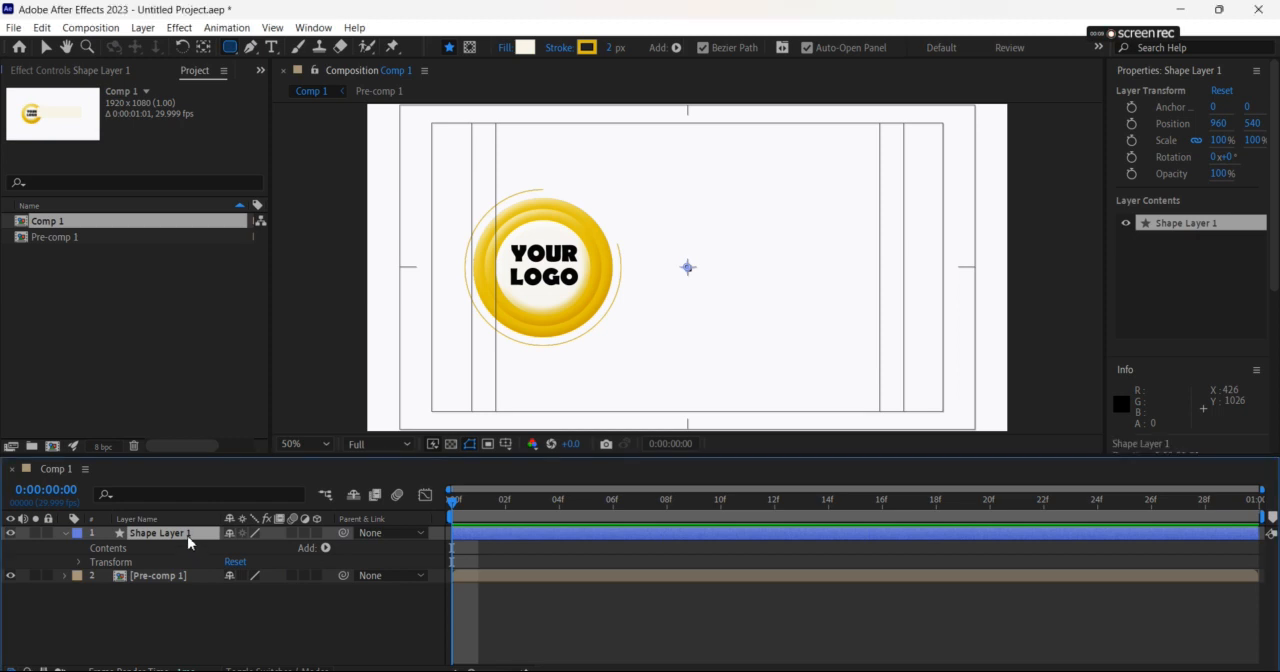
Remove the empty Shape Layer 1 and draw a new rectangle to the right of the logo.
{"action": "key", "text": "Delete"}
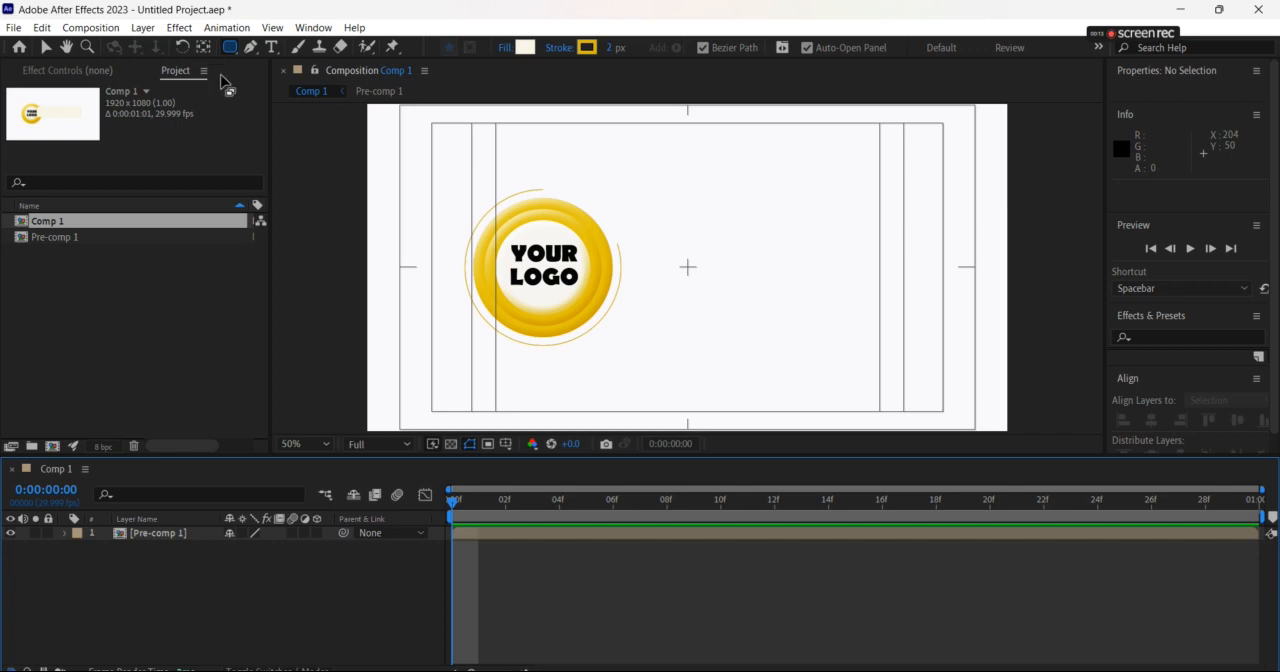
{"action": "left_click_drag", "start_coordinate": [636, 230], "coordinate": [964, 380]}
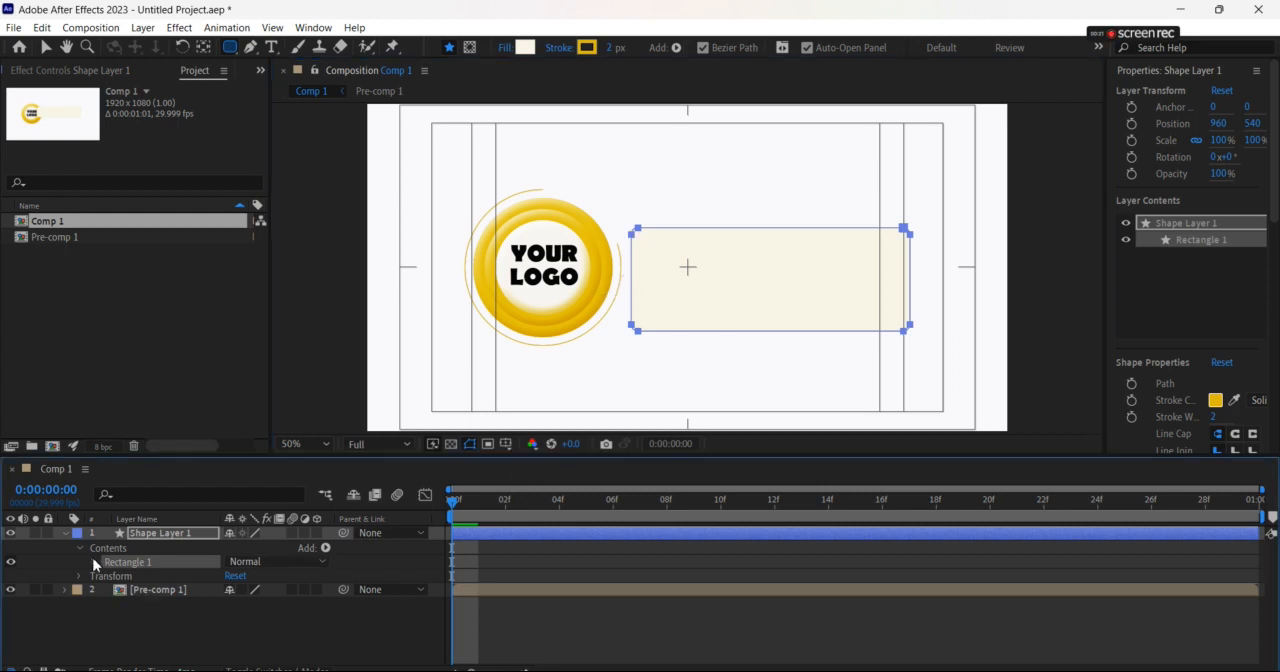
Expand Rectangle 1 and its Path 1 to expose the path, stroke and fill properties.
{"action": "left_click", "coordinate": [108, 560]}
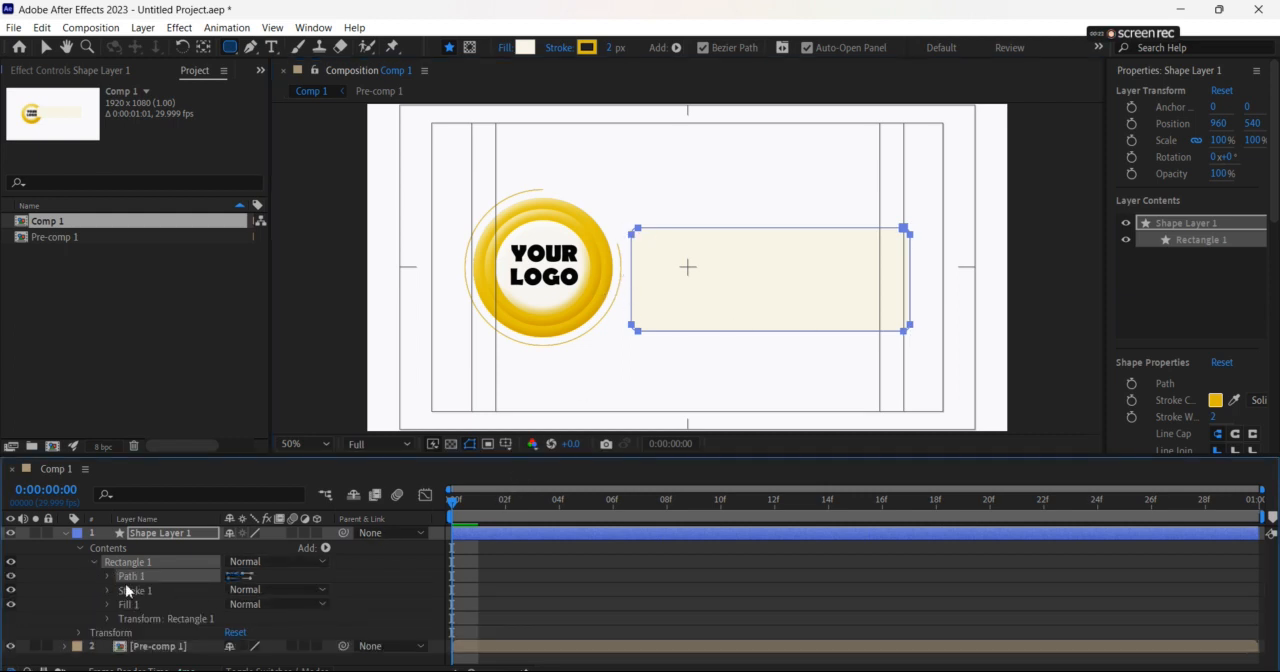
{"action": "left_click", "coordinate": [108, 576]}
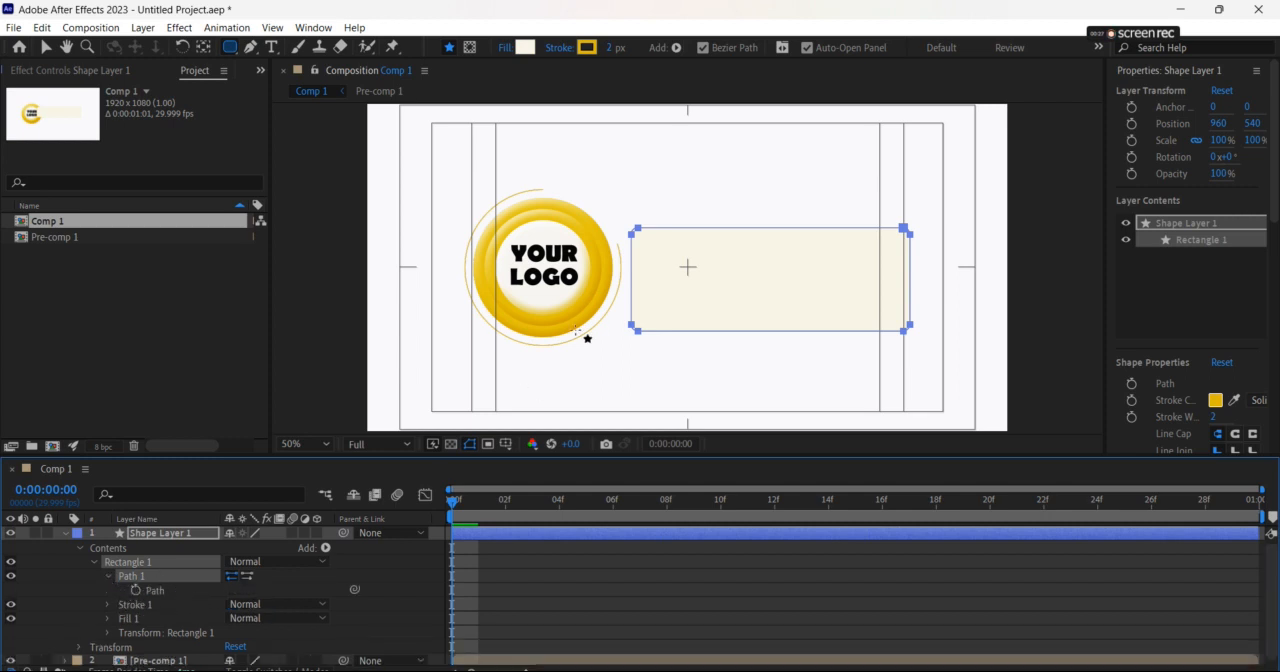
{"action": "mouse_move", "coordinate": [664, 358]}
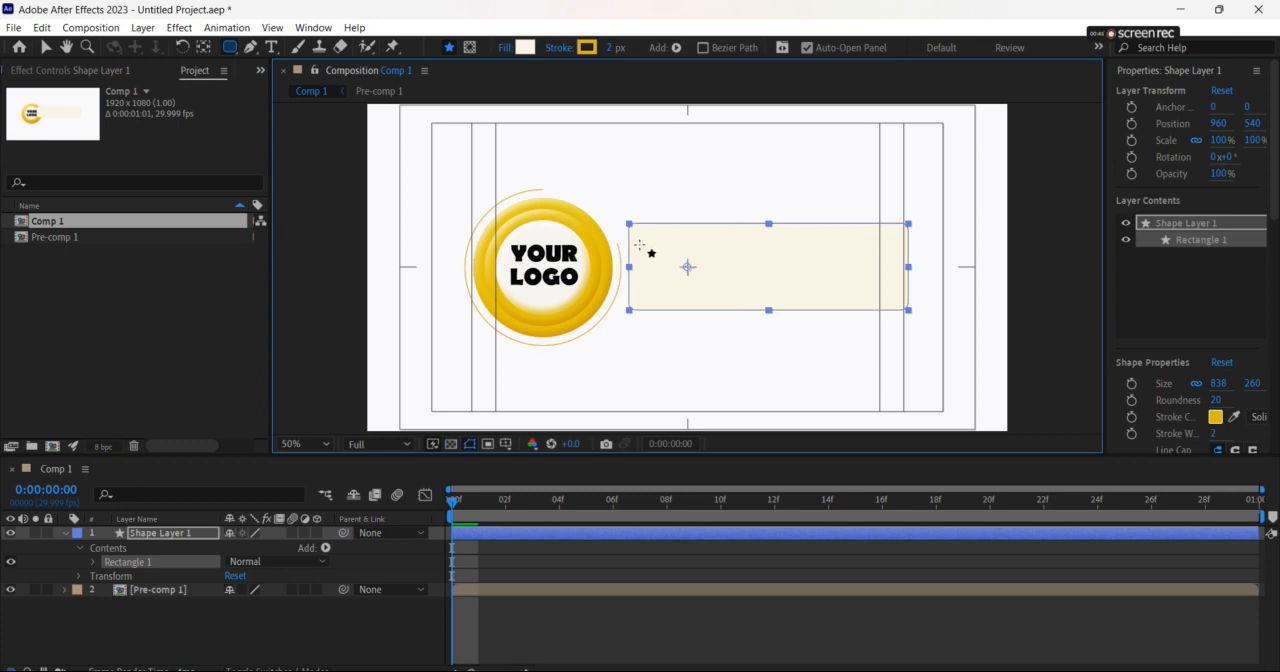
{"action": "mouse_move", "coordinate": [96, 578]}
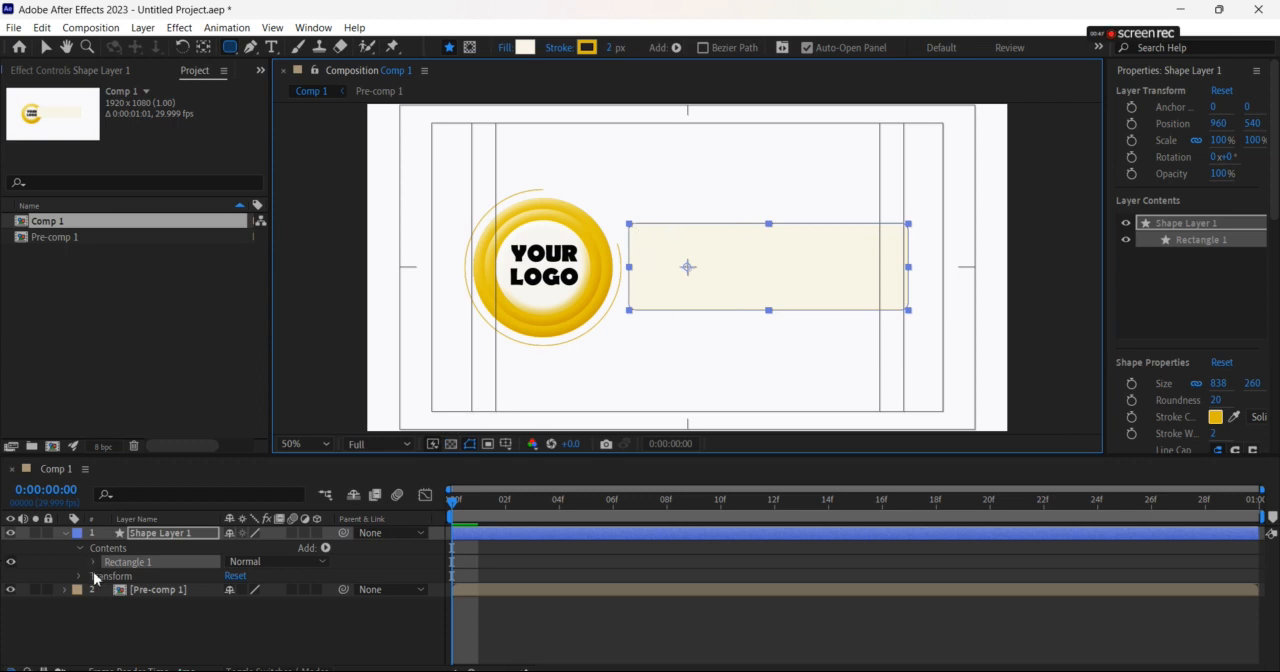
Raise the Rectangle Path 1 Roundness from 0 to about 49 for rounded corners.
{"action": "left_click", "coordinate": [94, 560]}
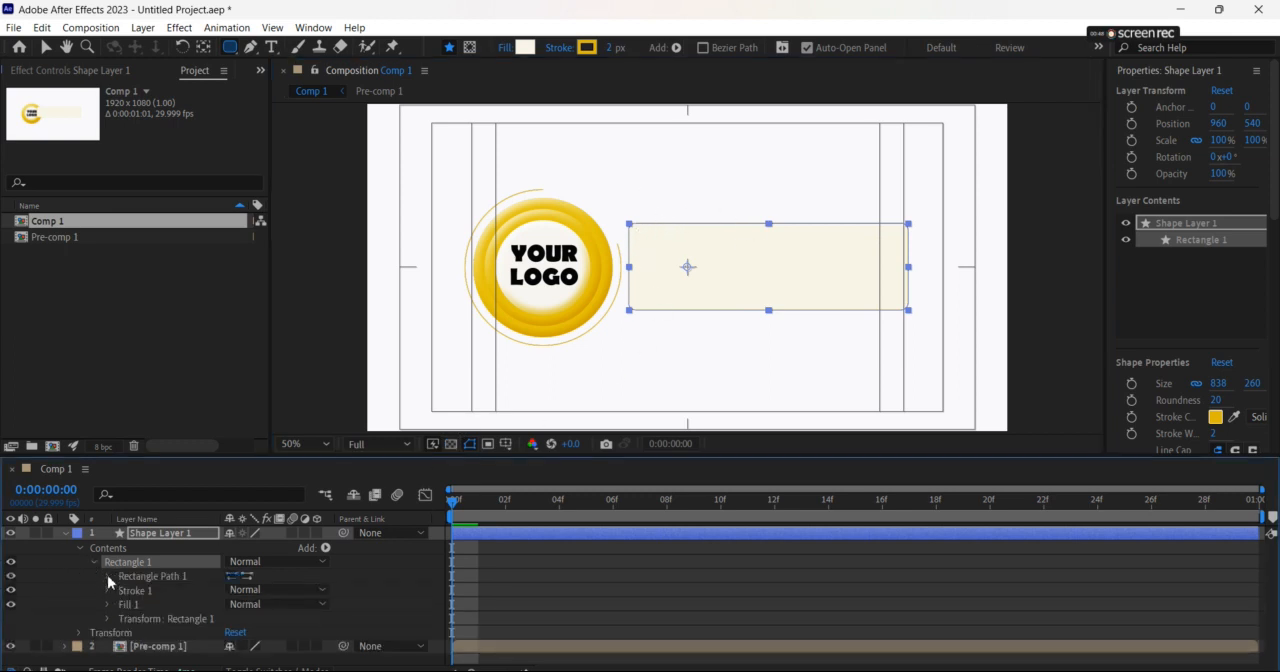
{"action": "left_click", "coordinate": [108, 576]}
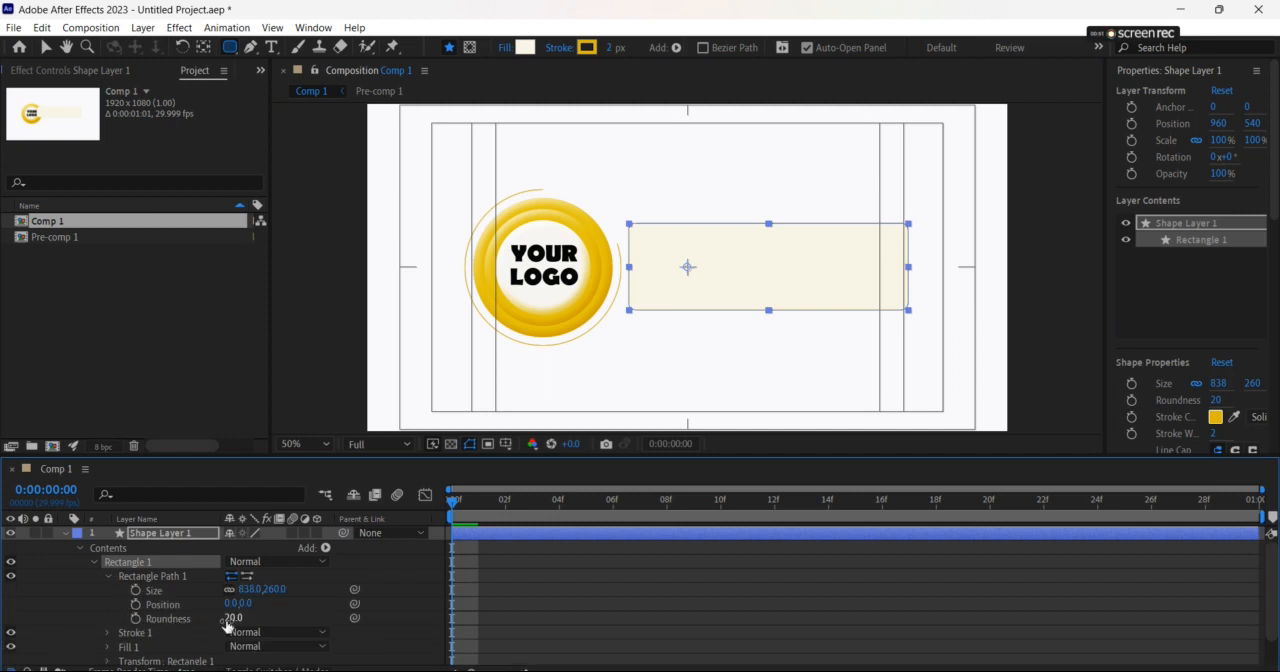
{"action": "left_click_drag", "start_coordinate": [232, 616], "coordinate": [250, 616]}
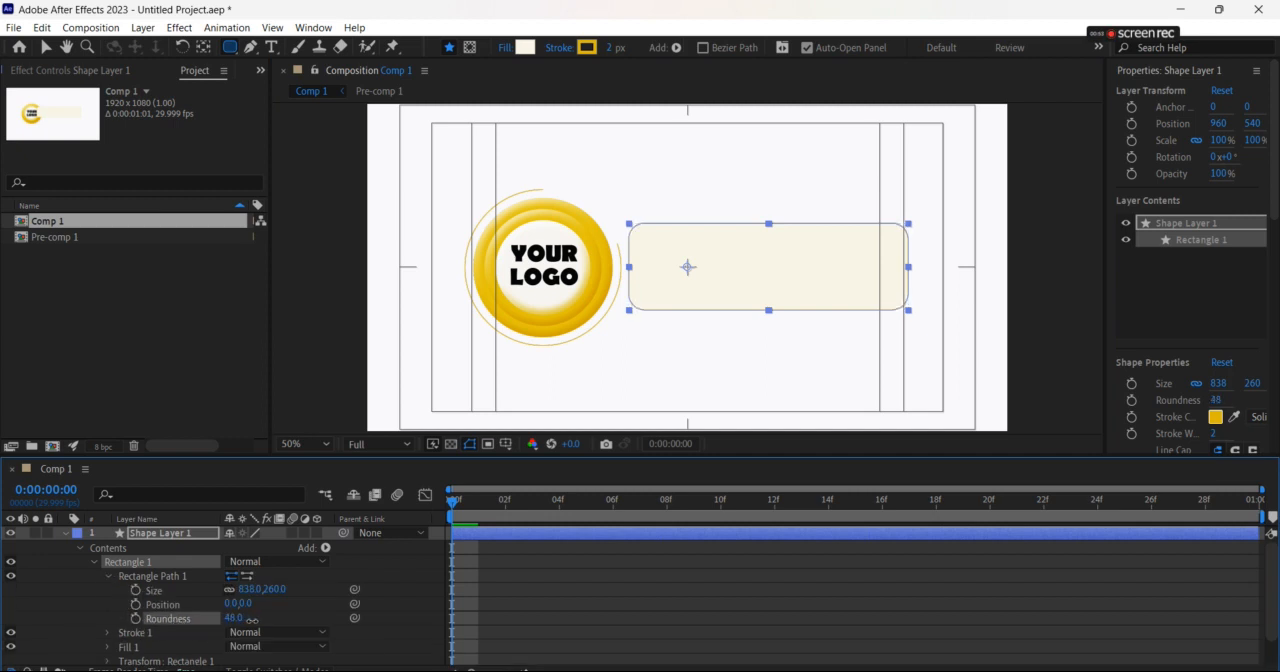